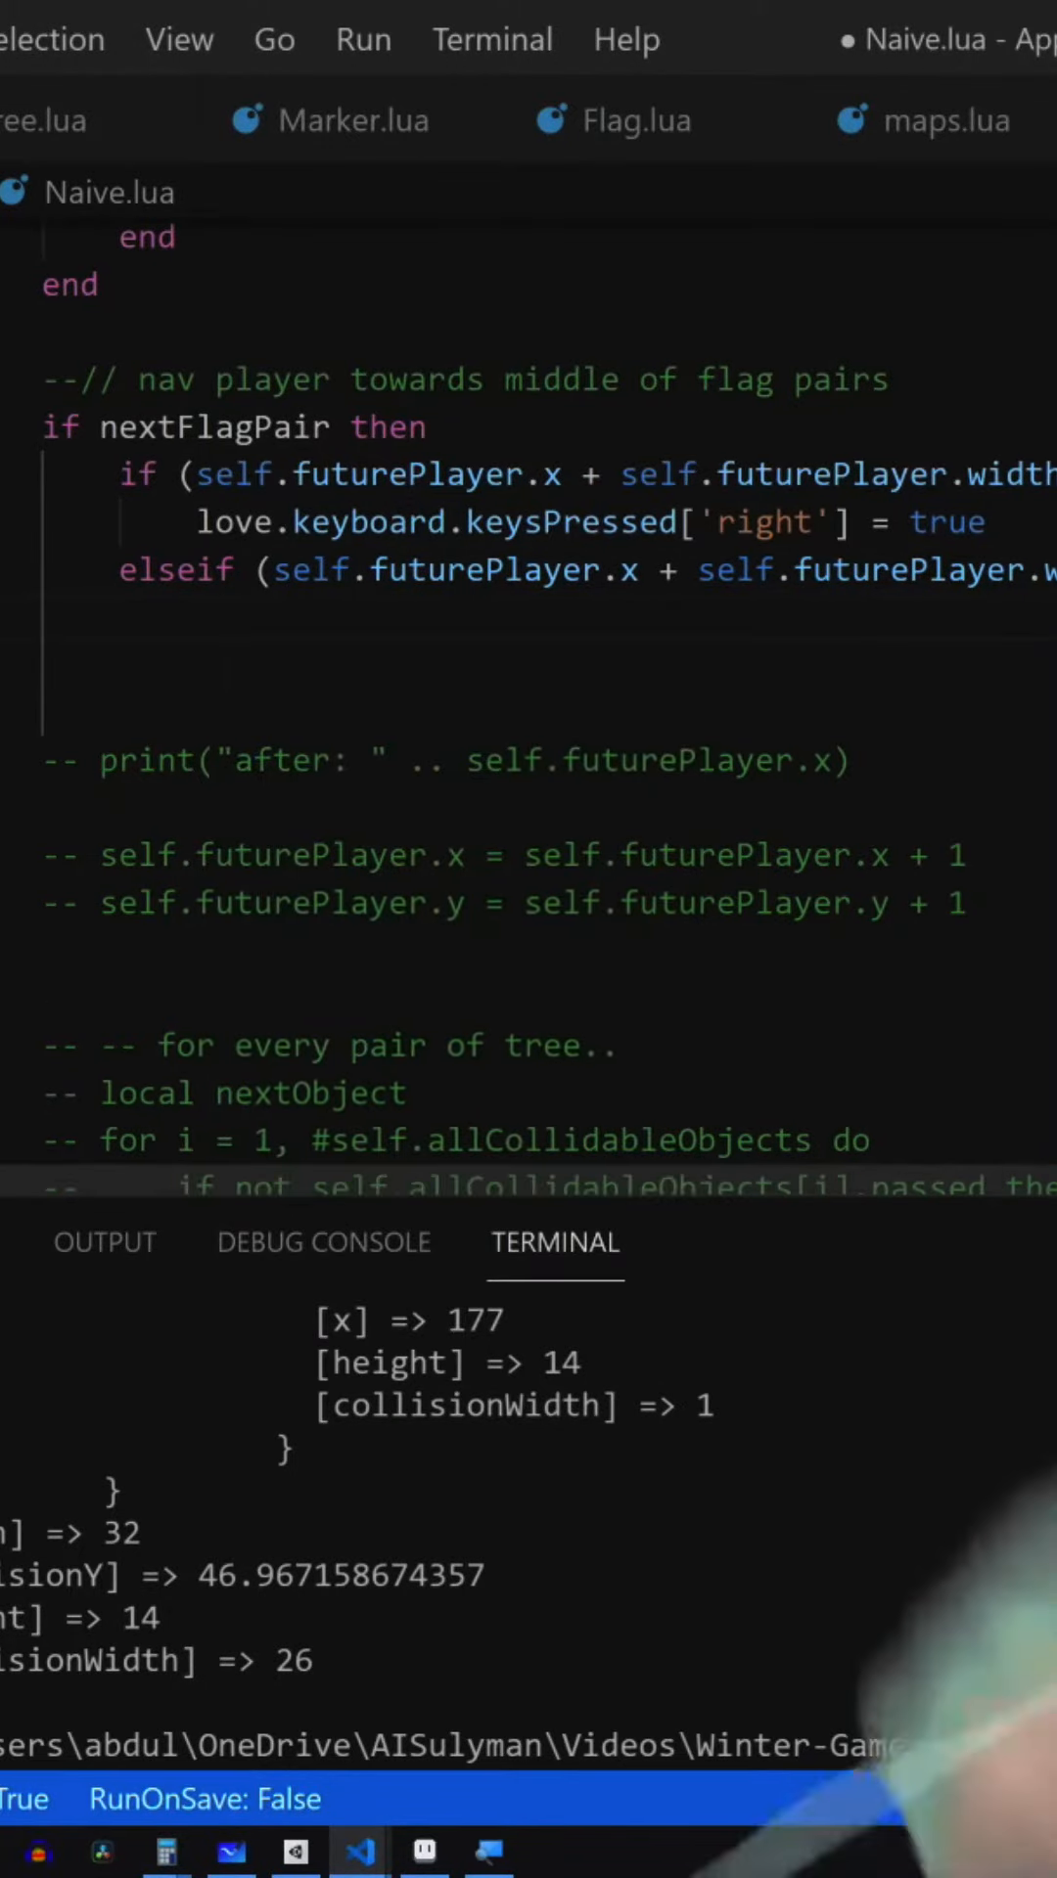
- Switch from Naive.lua to the whiteboard with the handwritten flag-steering pseudocode
{"action": "left_click", "coordinate": [423, 1768]}
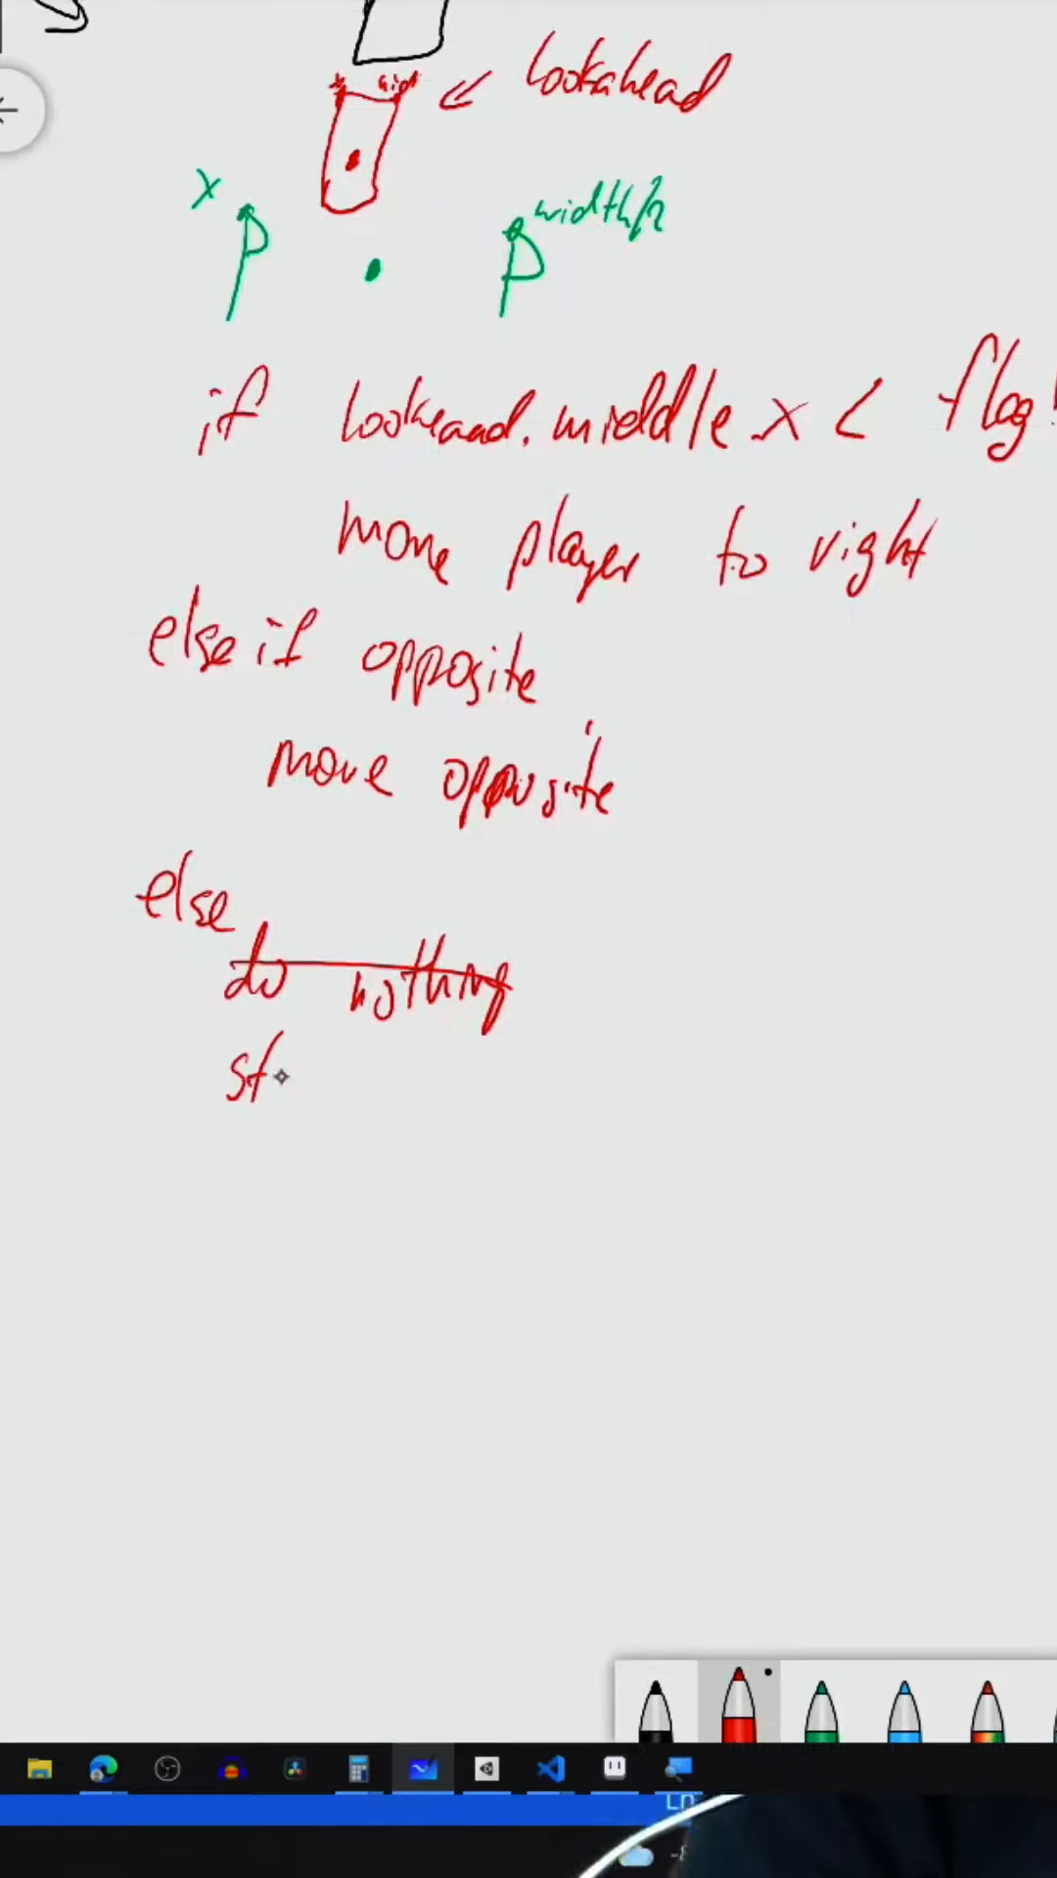